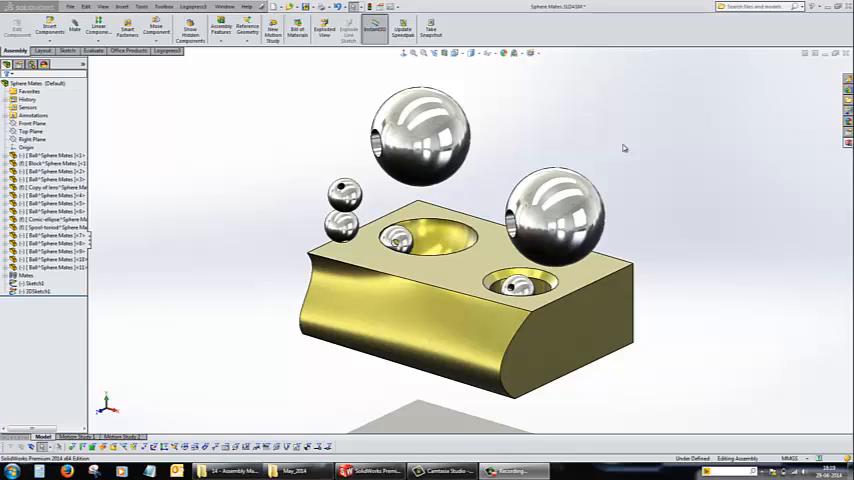
pyautogui.moveTo(618, 146)
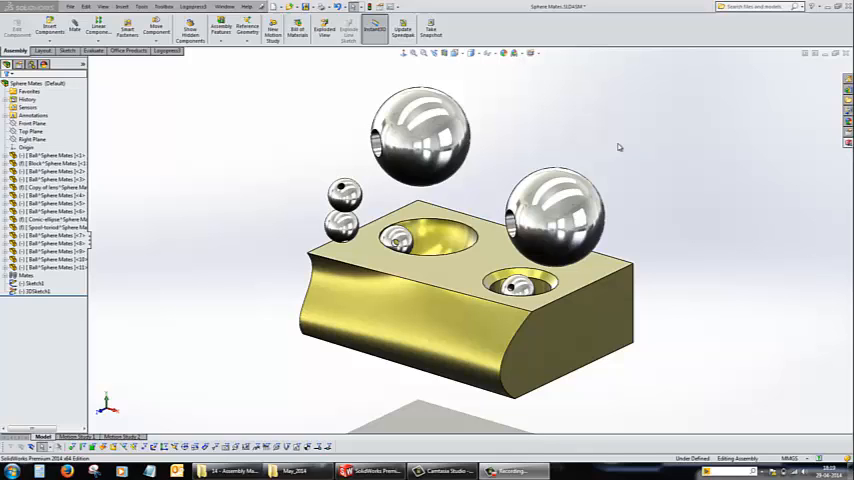
pyautogui.moveTo(525, 100)
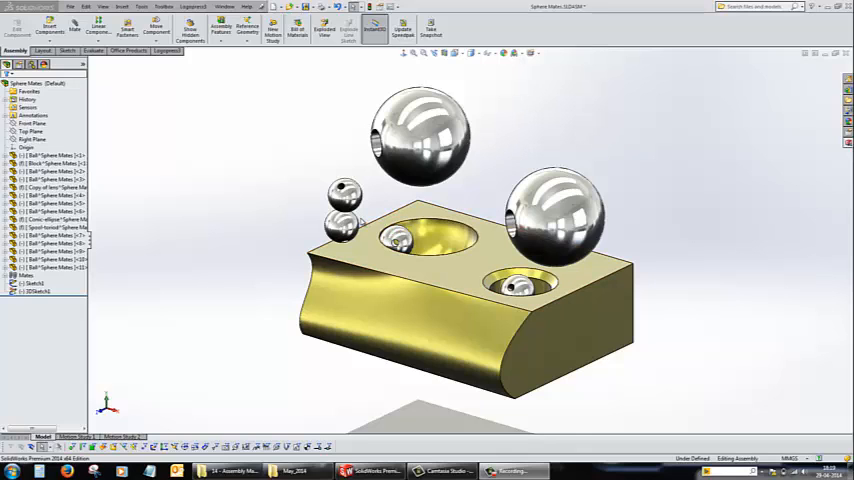
# Accept the ball's Tangent mate, leaving the torus, spline, conic and dish assembly in view.
pyautogui.click(50, 203)
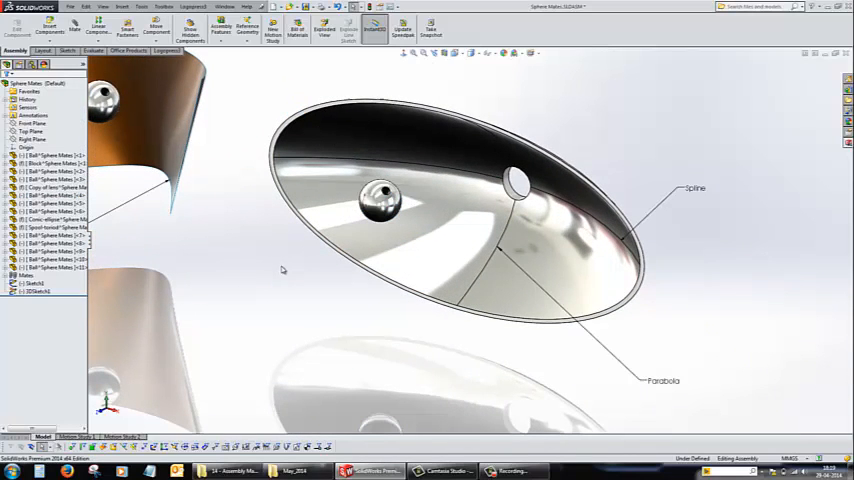
pyautogui.moveTo(385, 200)
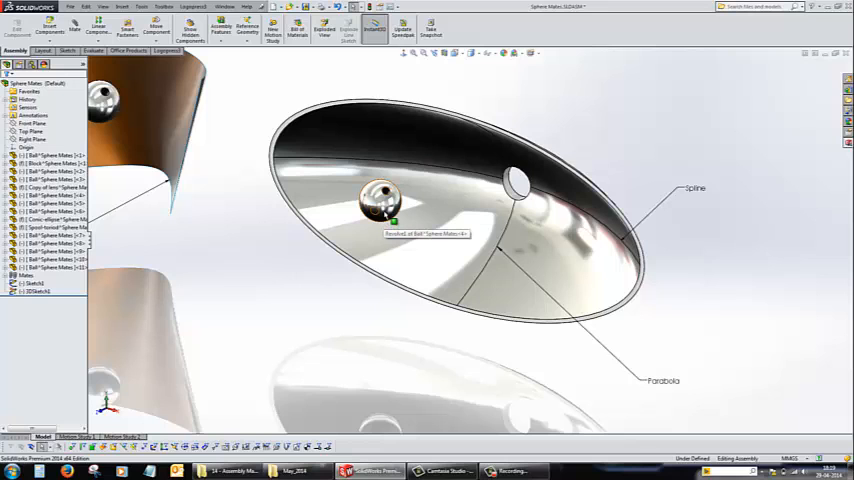
pyautogui.click(382, 200)
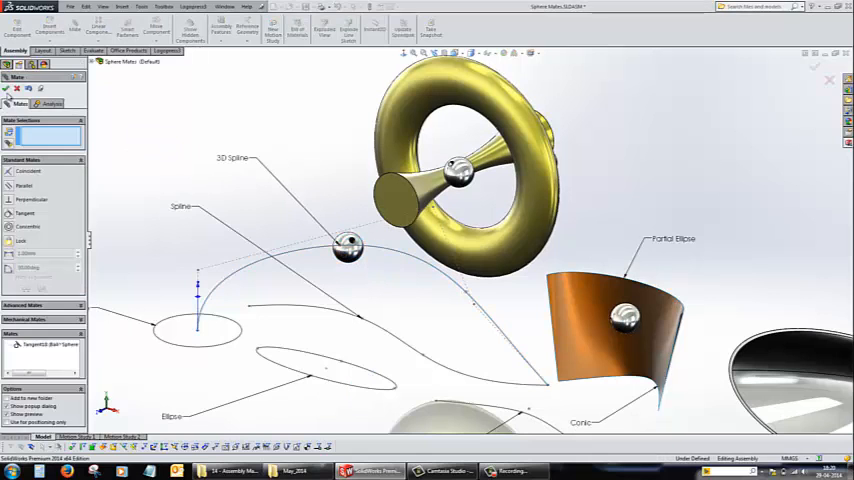
pyautogui.click(816, 66)
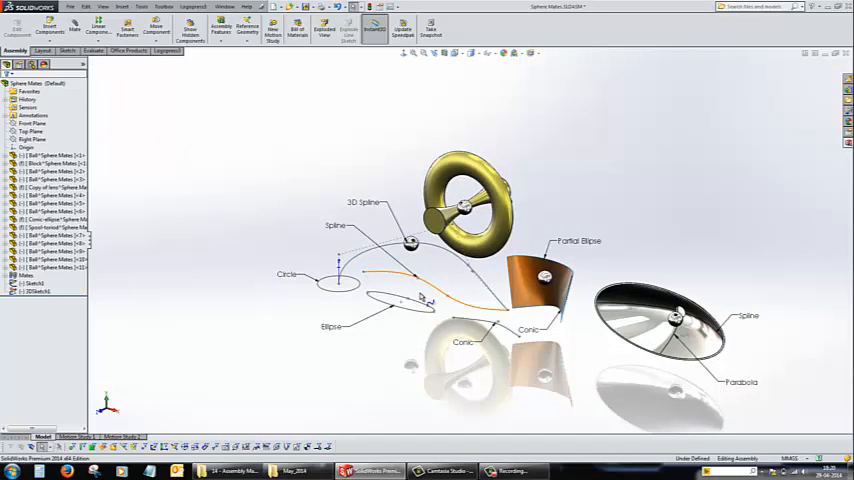